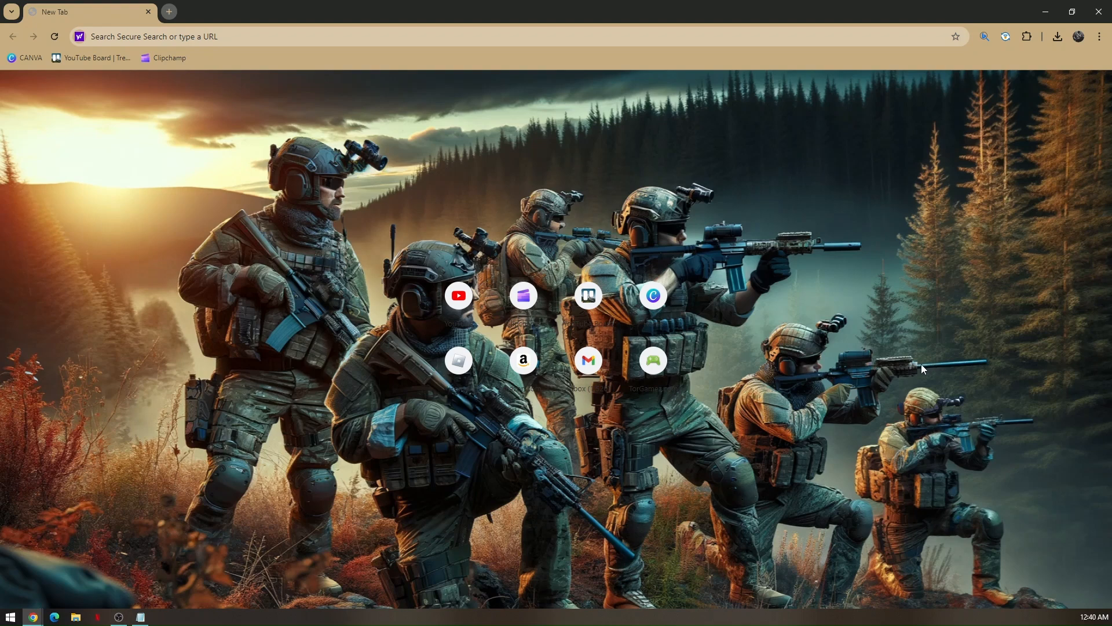
{"action": "mouse_move", "coordinate": [829, 284]}
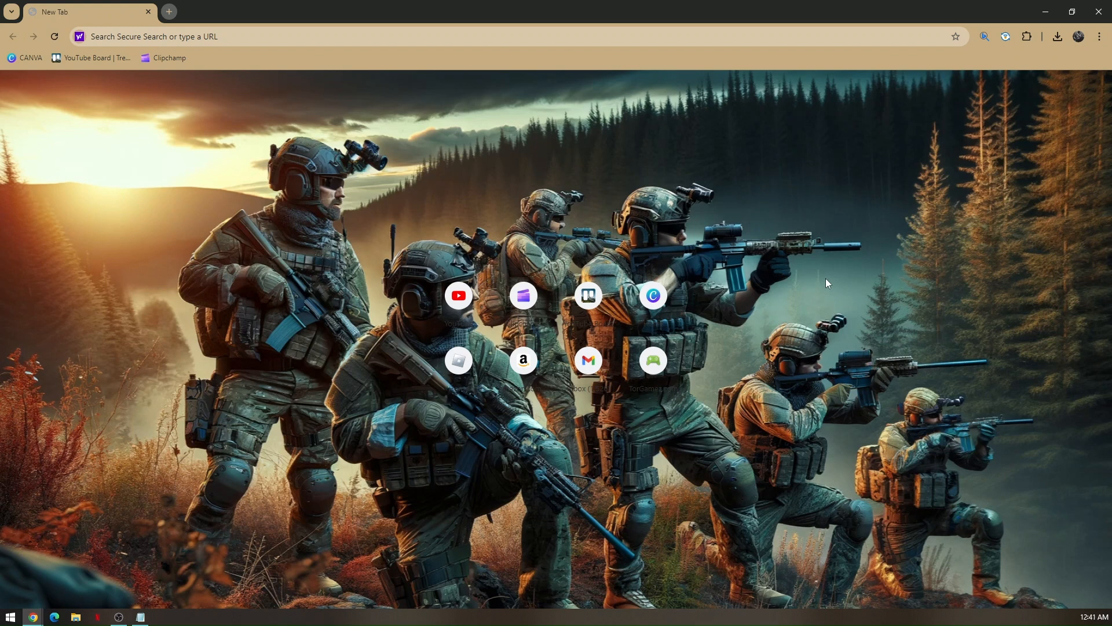
{"action": "mouse_move", "coordinate": [823, 264]}
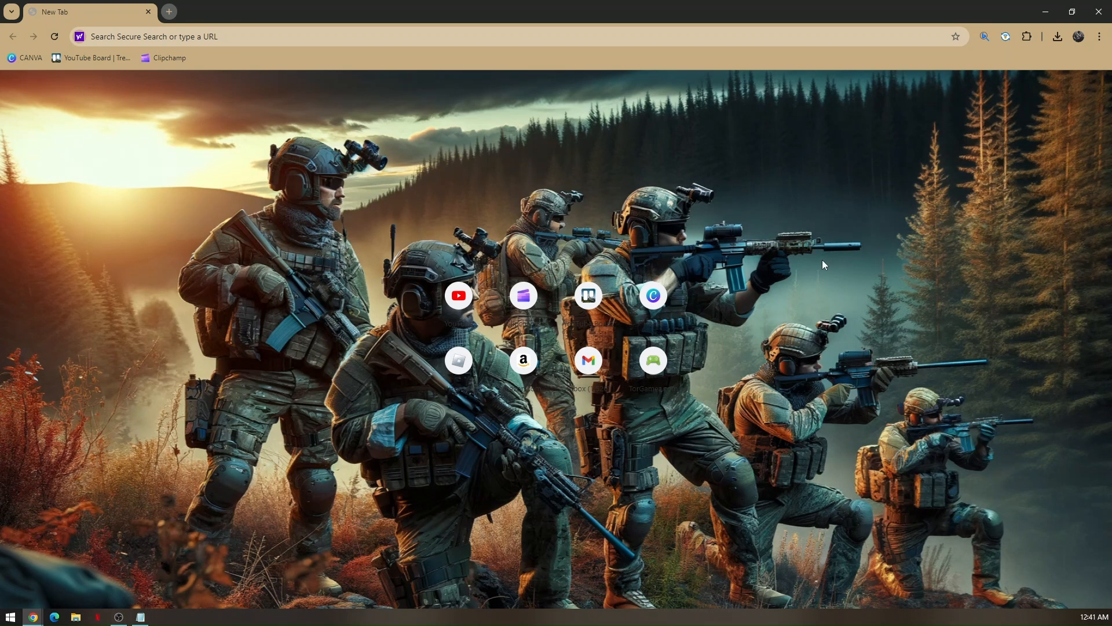
{"action": "mouse_move", "coordinate": [1102, 36]}
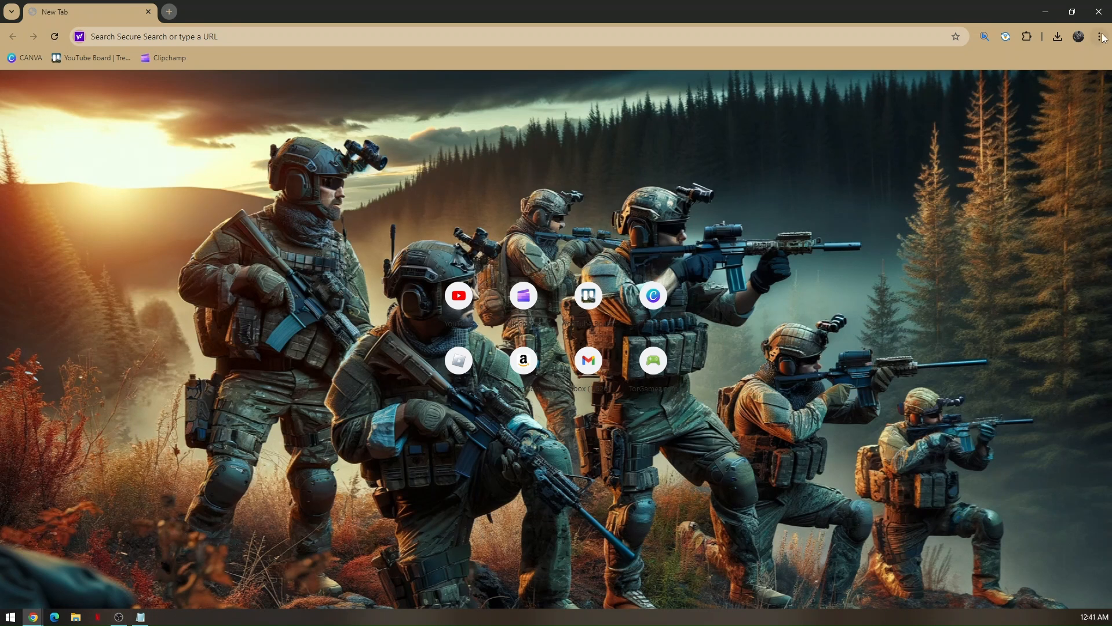
Open Chrome's three-dot main menu from the new tab page
{"action": "left_click", "coordinate": [1102, 36]}
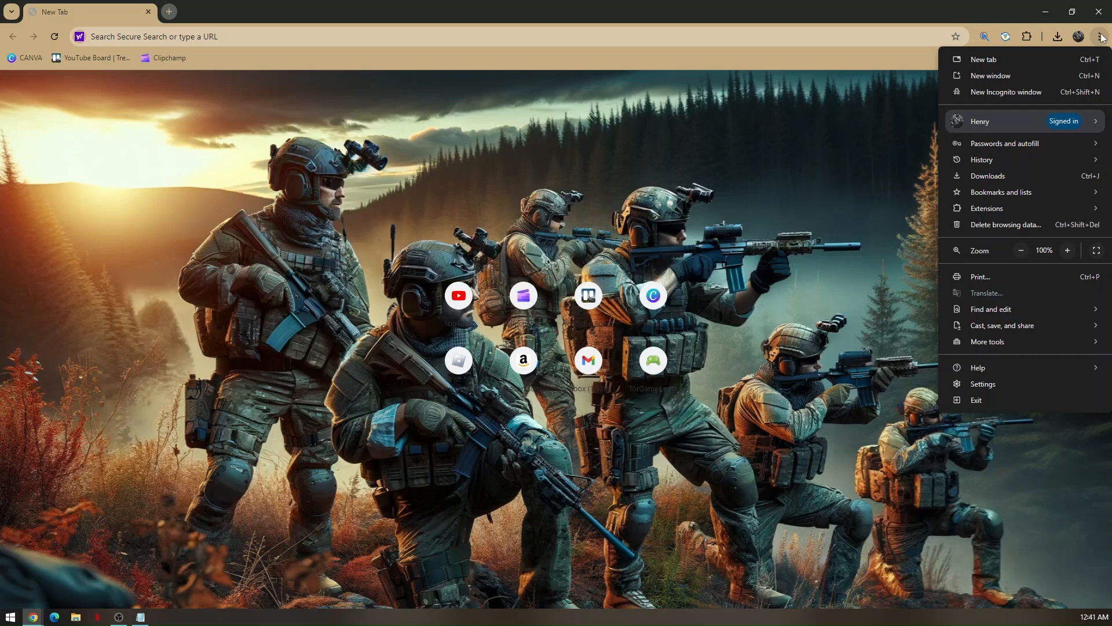
{"action": "mouse_move", "coordinate": [986, 208]}
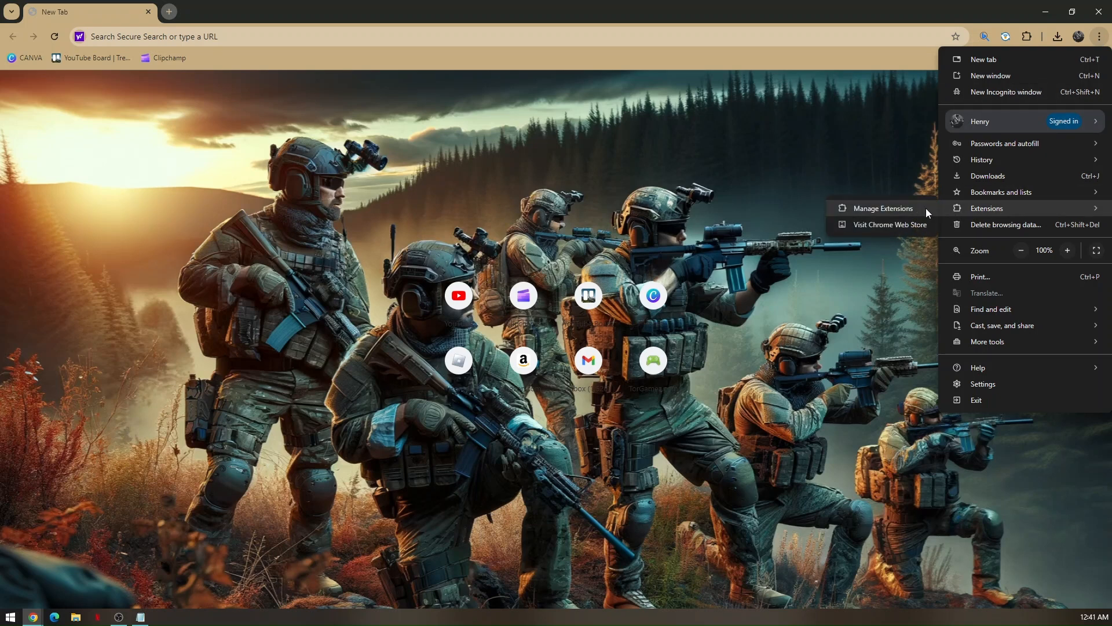
Go to Manage Extensions and view the MetaMask card's Details page
{"action": "left_click", "coordinate": [884, 208]}
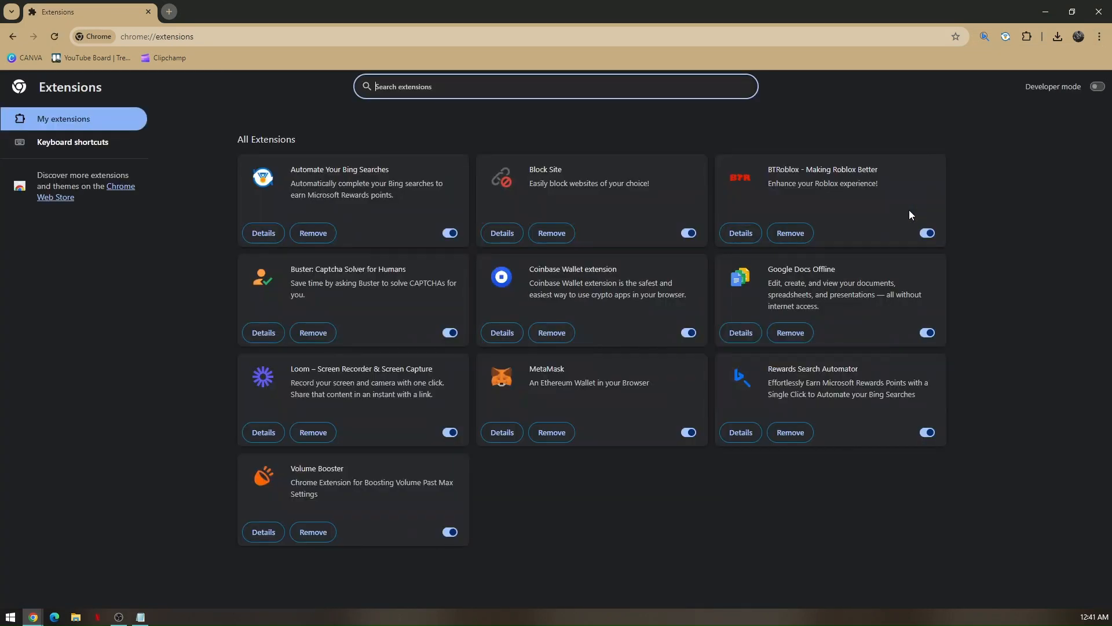
{"action": "mouse_move", "coordinate": [630, 362]}
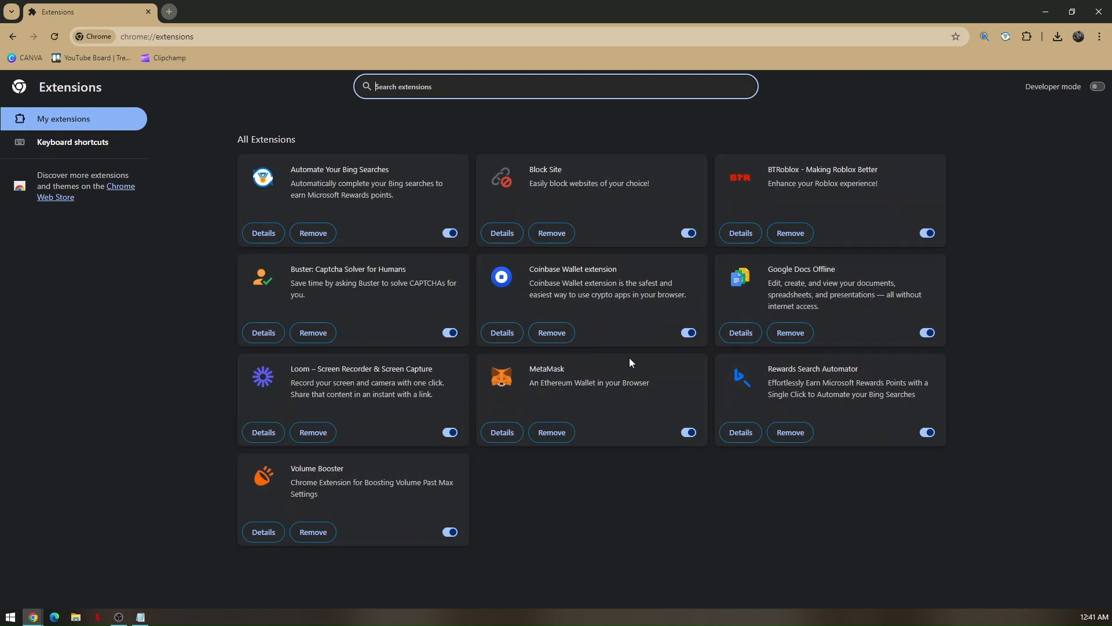
{"action": "mouse_move", "coordinate": [635, 368]}
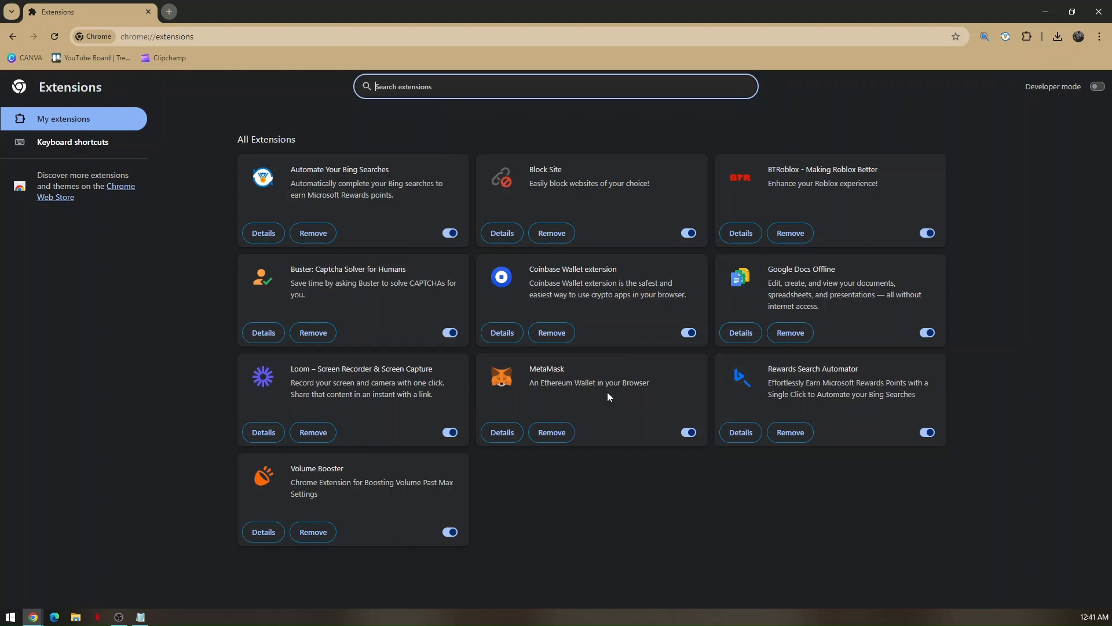
{"action": "double_click", "coordinate": [561, 382]}
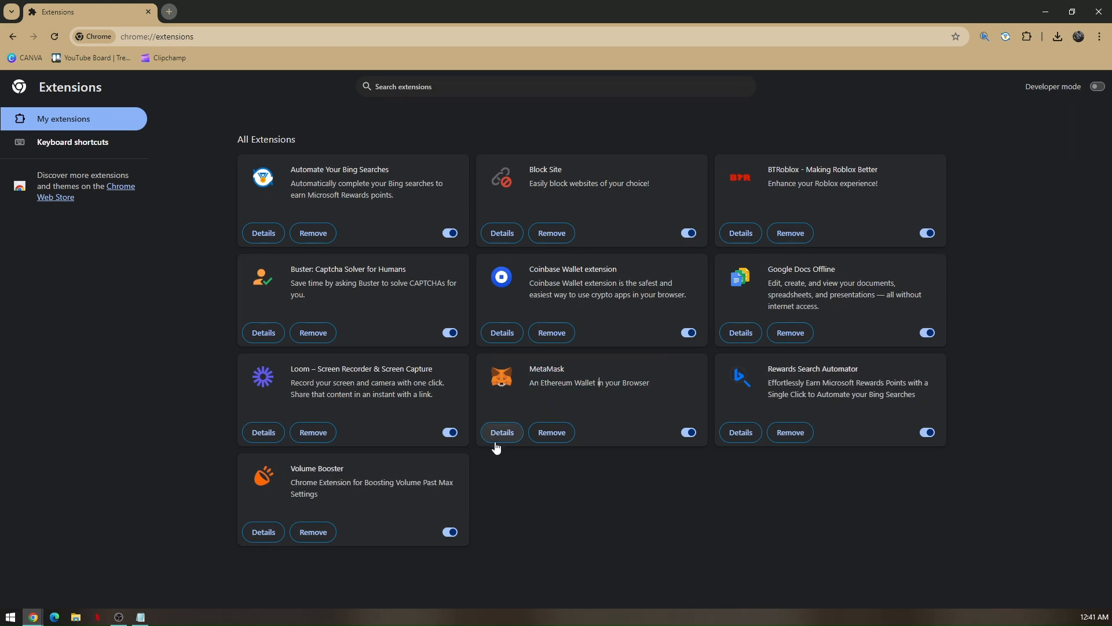
{"action": "left_click", "coordinate": [501, 433]}
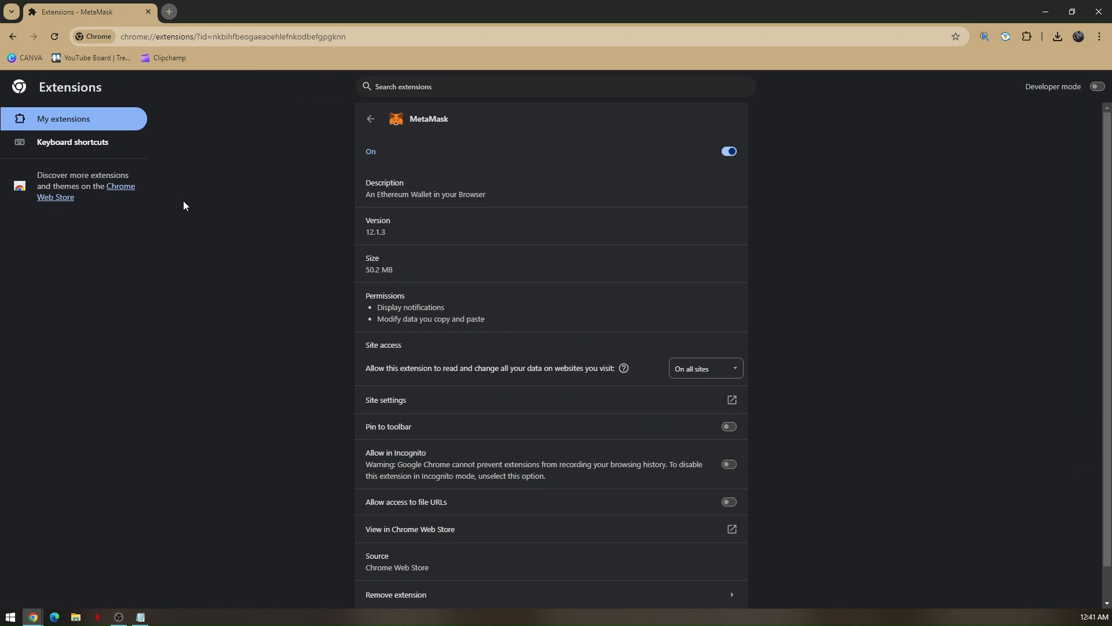
{"action": "mouse_move", "coordinate": [198, 98]}
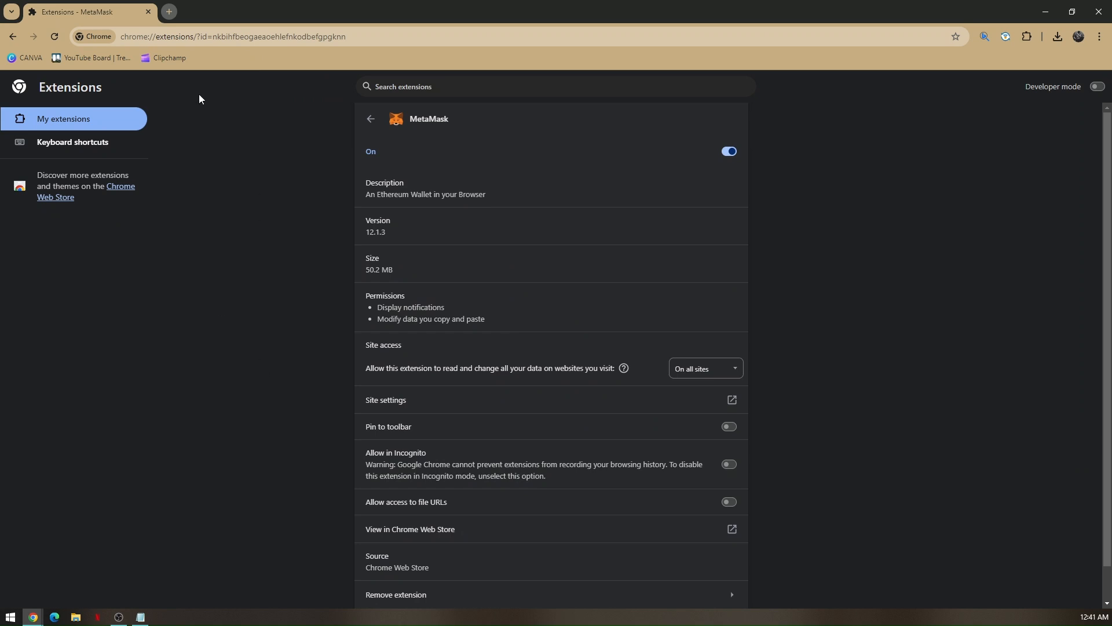
{"action": "mouse_move", "coordinate": [170, 11]}
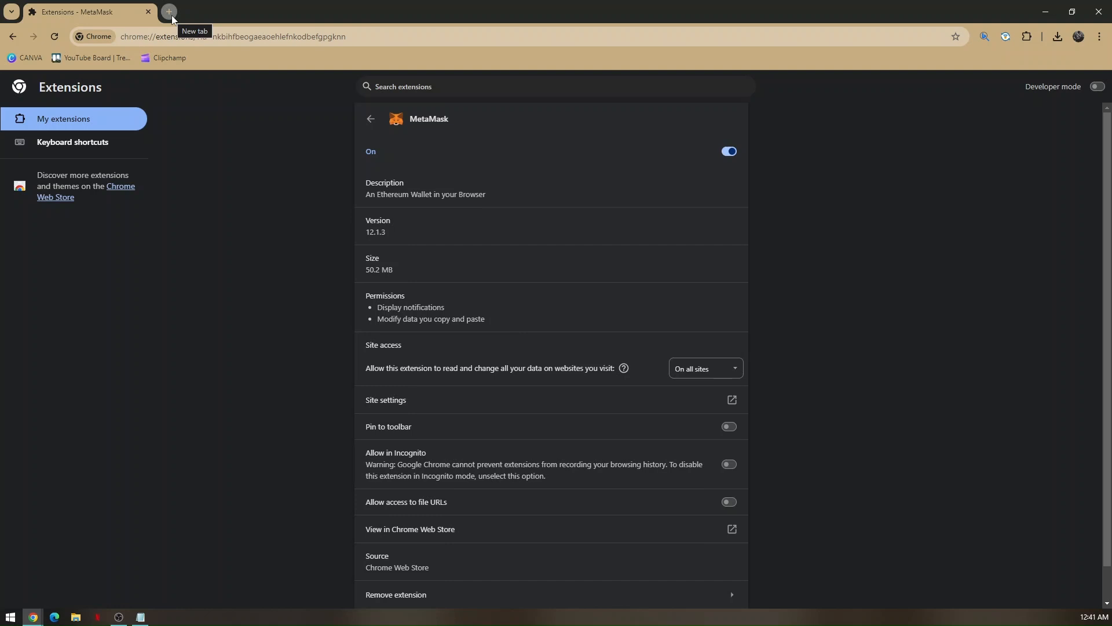
In a new tab enter chrome-extension://pastehere/manifest.json and select the pastehere placeholder for MetaMask's ID
{"action": "left_click", "coordinate": [169, 11]}
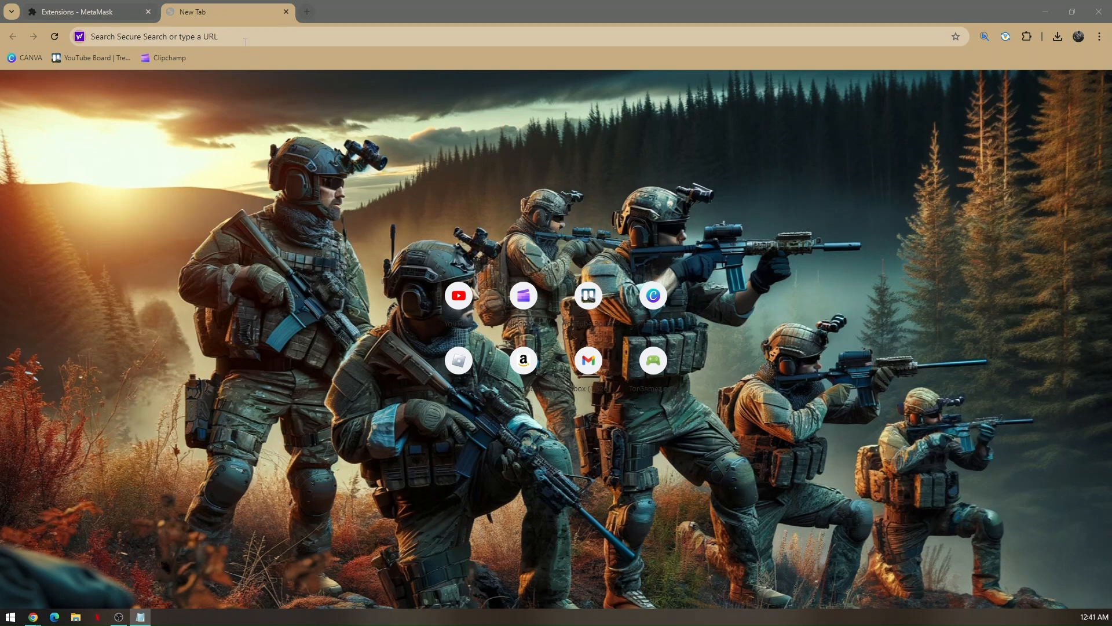
{"action": "type", "text": "chrome-extension://pastehere/manifest.json"}
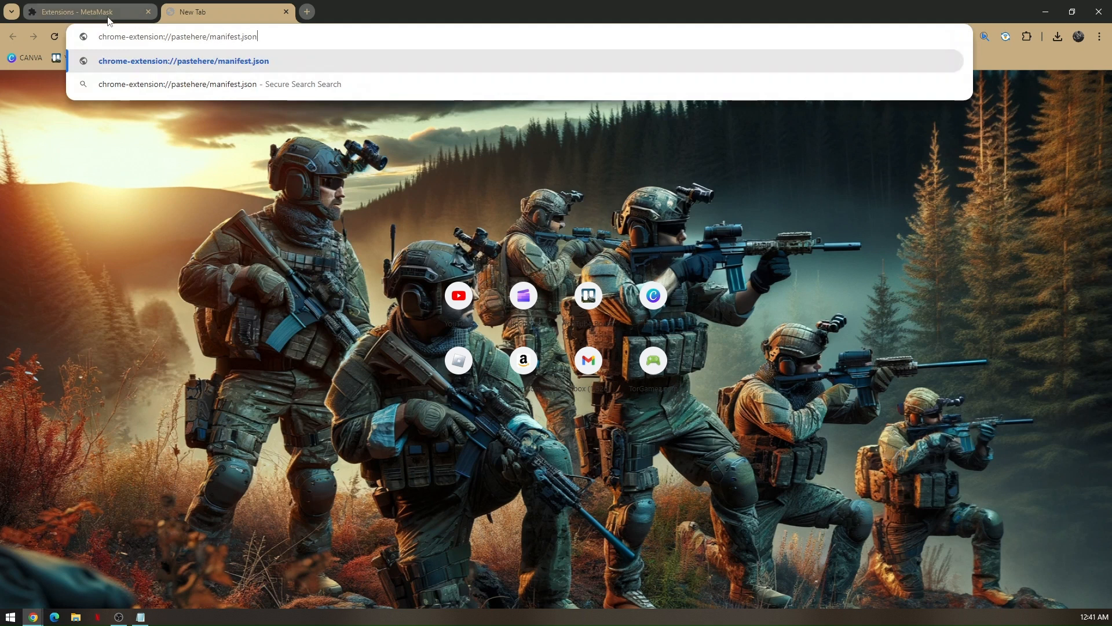
{"action": "mouse_move", "coordinate": [84, 12]}
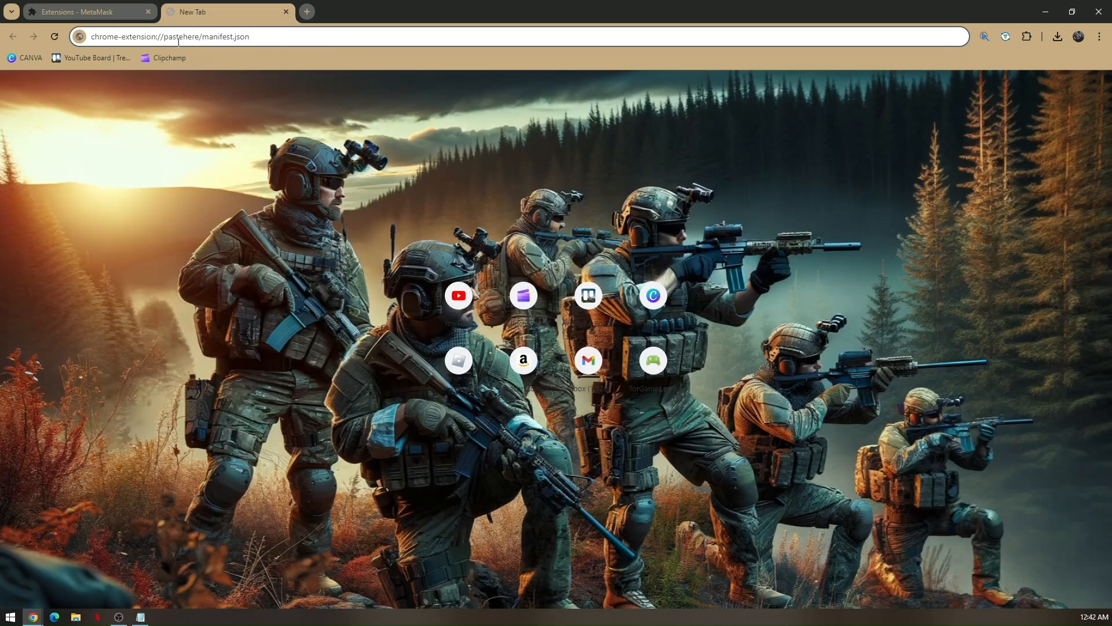
{"action": "double_click", "coordinate": [180, 35]}
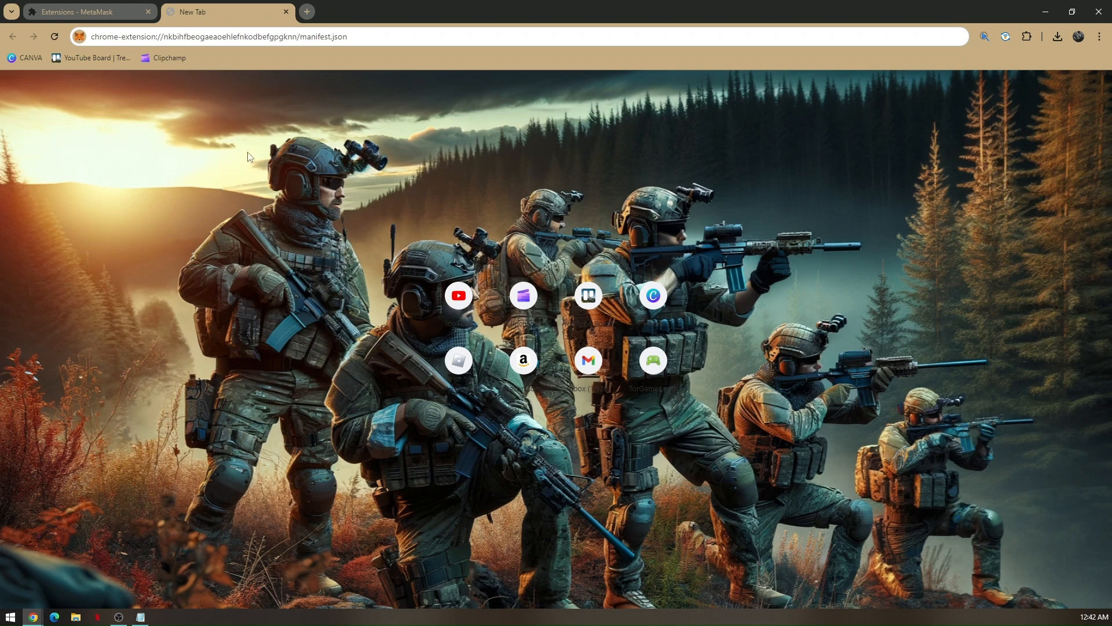
Save bookmark A on the bookmarks bar for chrome-extension://nkbihfbeogaeaoehlefnkodbefgpgknn/manifest.json
{"action": "right_click", "coordinate": [249, 155]}
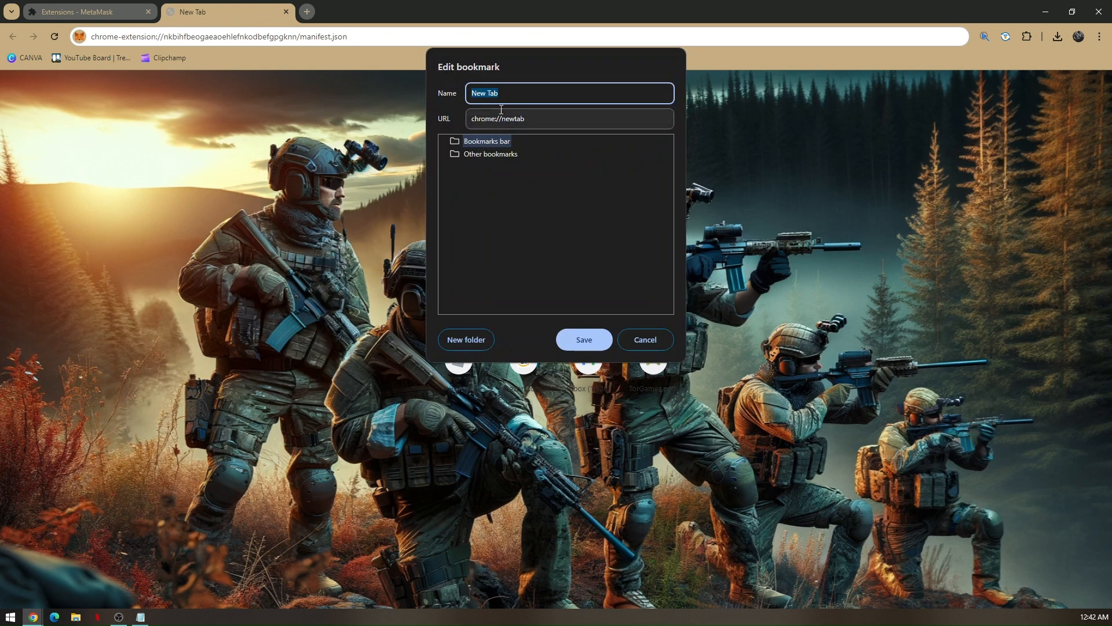
{"action": "type", "text": "a"}
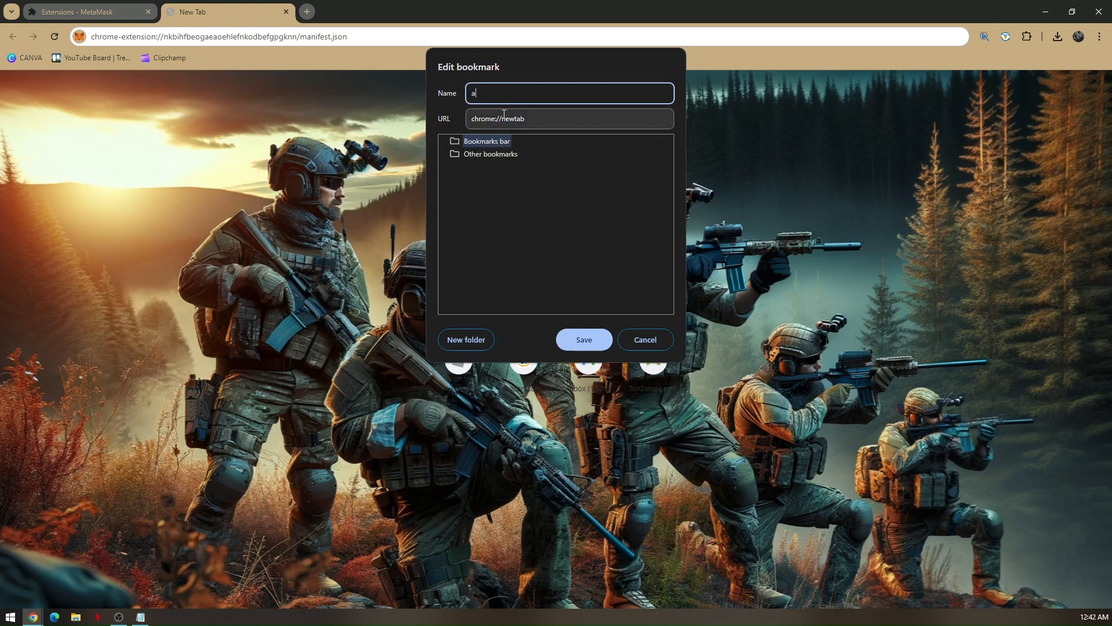
{"action": "type", "text": "A"}
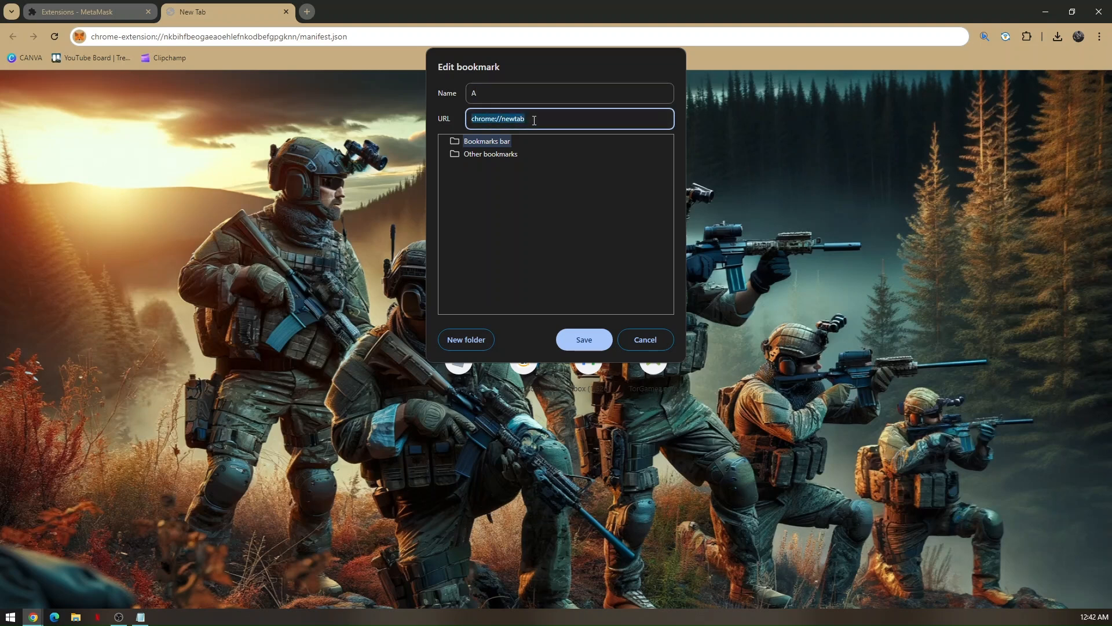
{"action": "type", "text": "chrome-extension://nkbihfbeogaeaoehlefnkodbefgpgknn/manifest.json"}
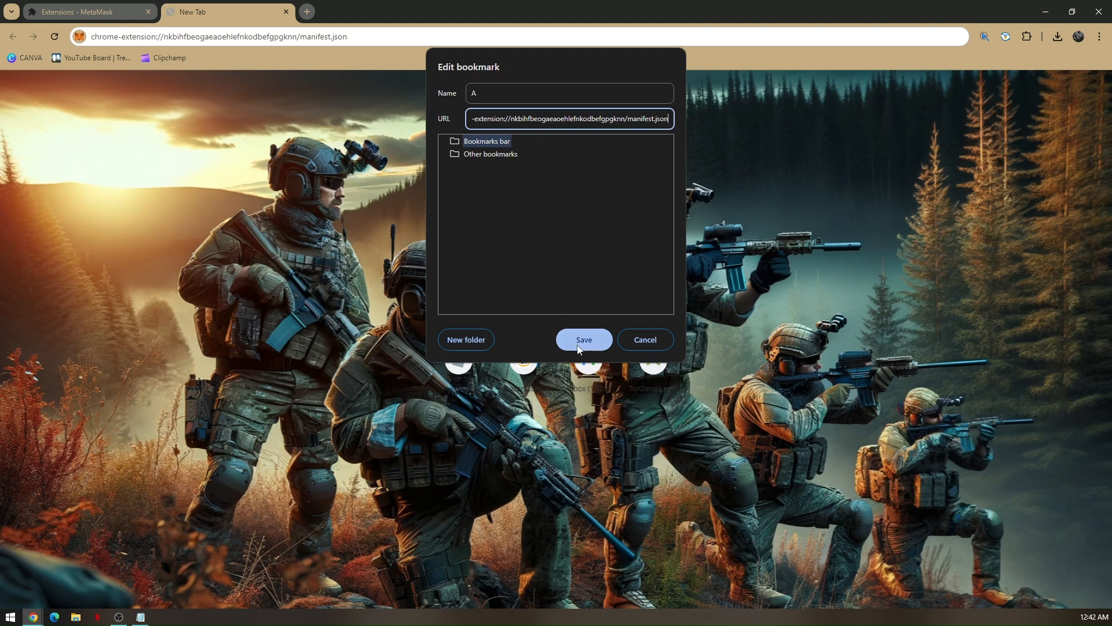
{"action": "left_click", "coordinate": [583, 339]}
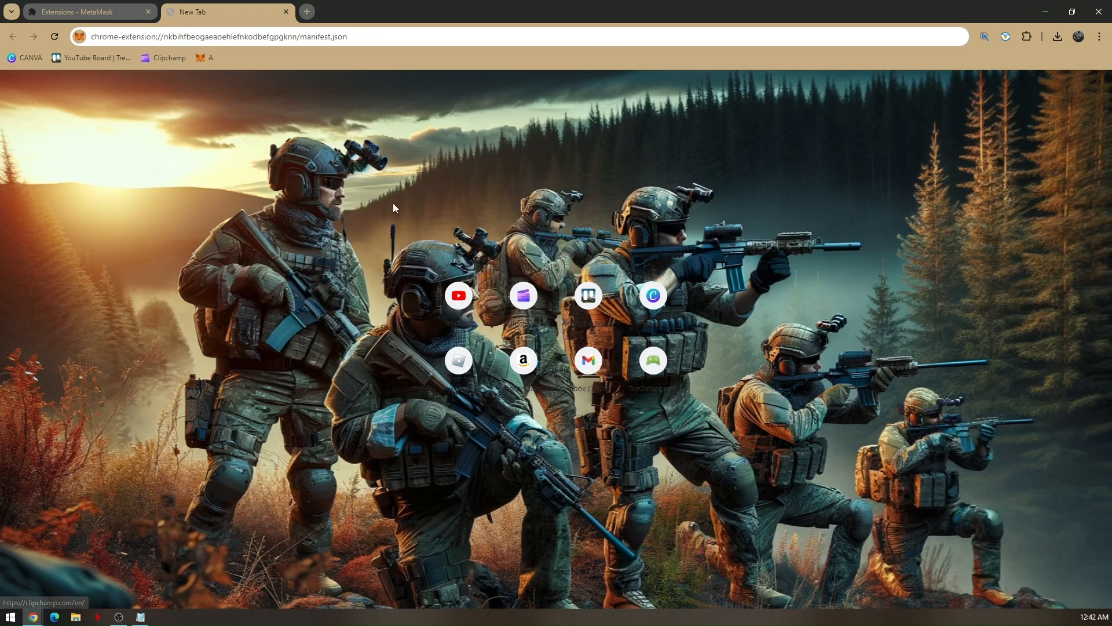
{"action": "mouse_move", "coordinate": [246, 62]}
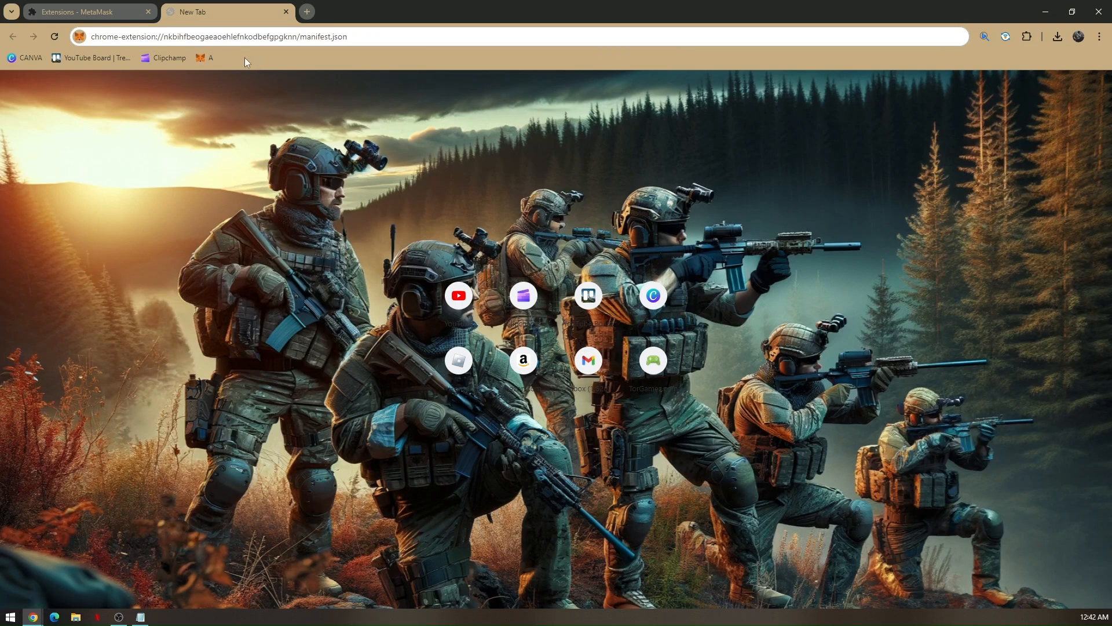
Save bookmark B on the bookmarks bar with its address changed to chrome://kill//
{"action": "left_click", "coordinate": [984, 36]}
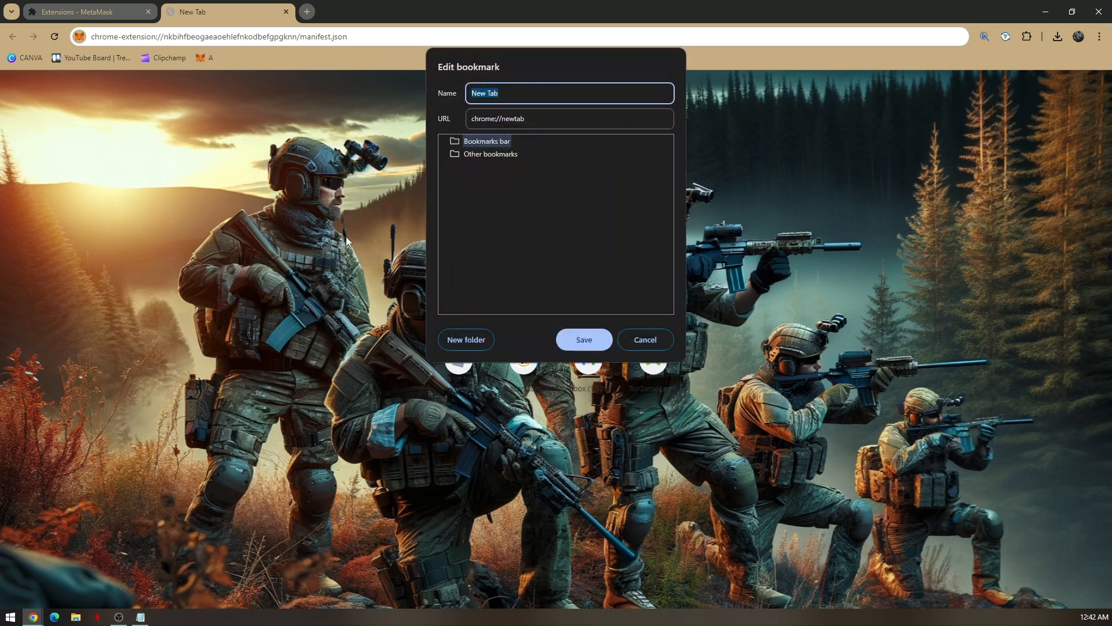
{"action": "mouse_move", "coordinate": [454, 169]}
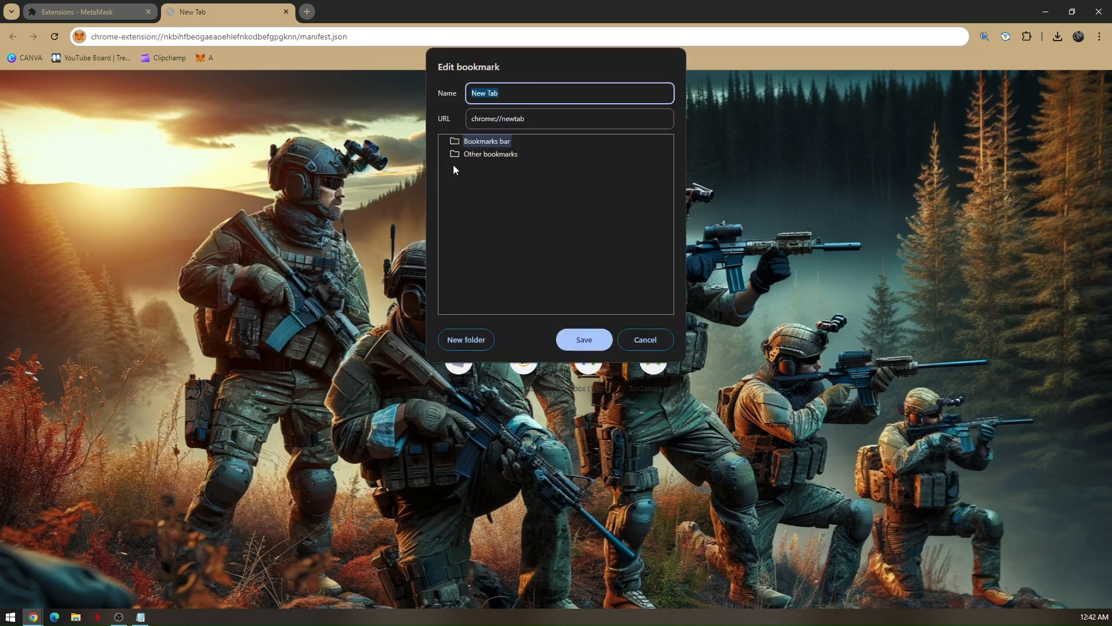
{"action": "type", "text": "B"}
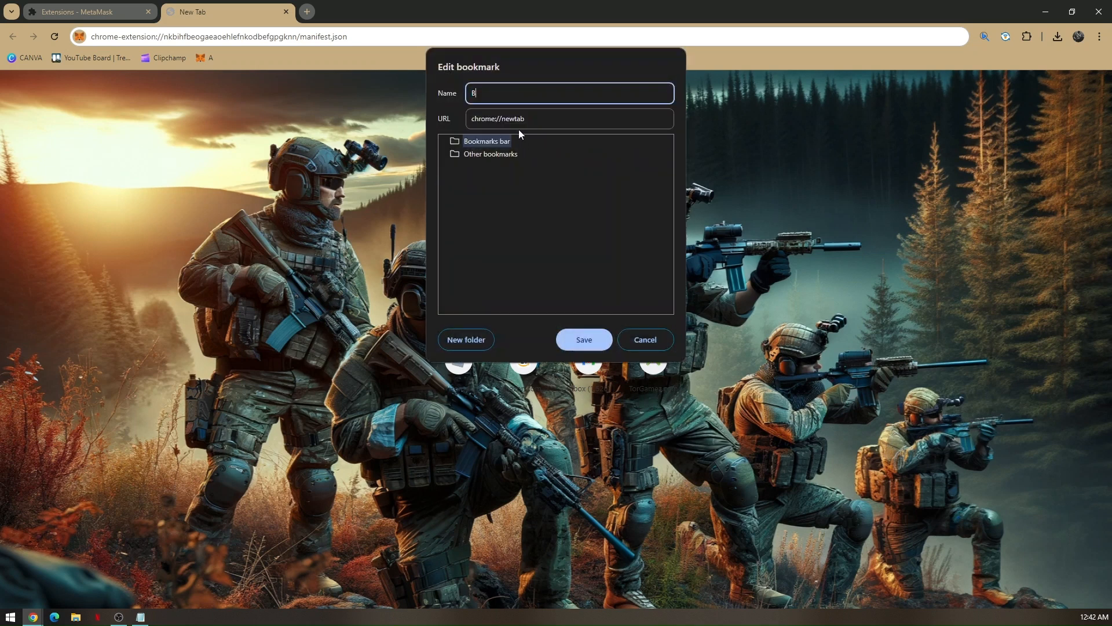
{"action": "left_click", "coordinate": [568, 118]}
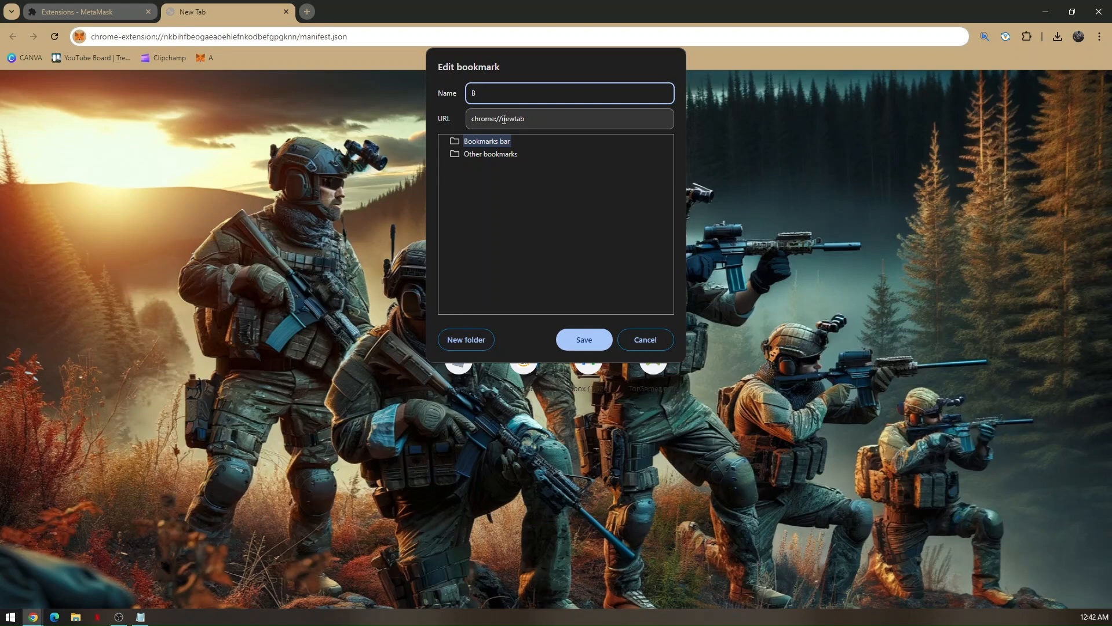
{"action": "double_click", "coordinate": [512, 119]}
{"action": "type", "text": "KILL"}
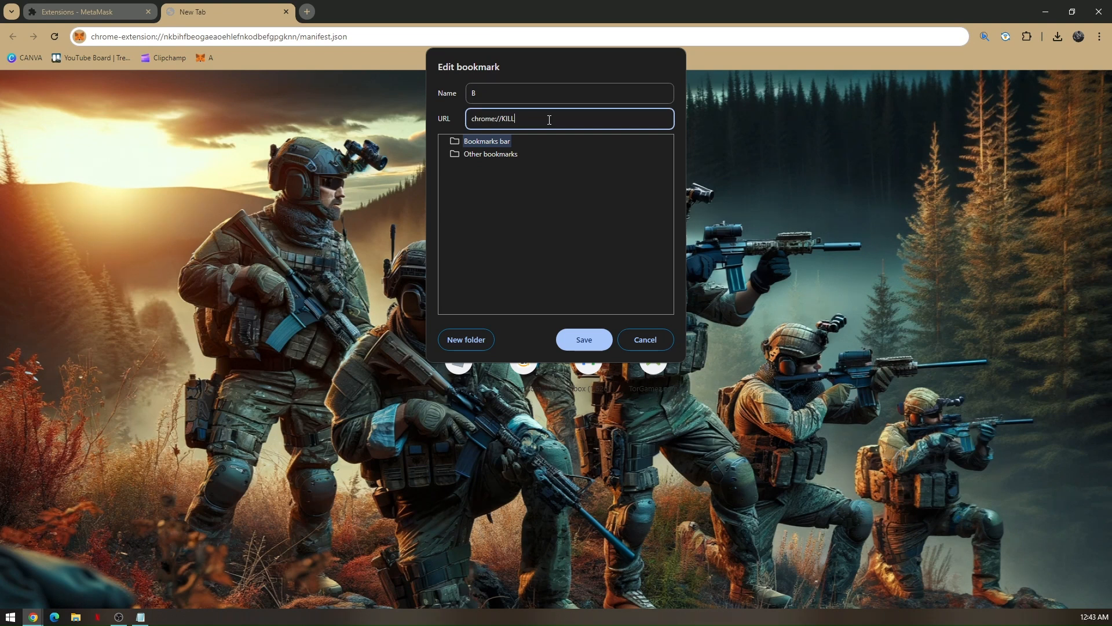
{"action": "key", "text": "Backspace"}
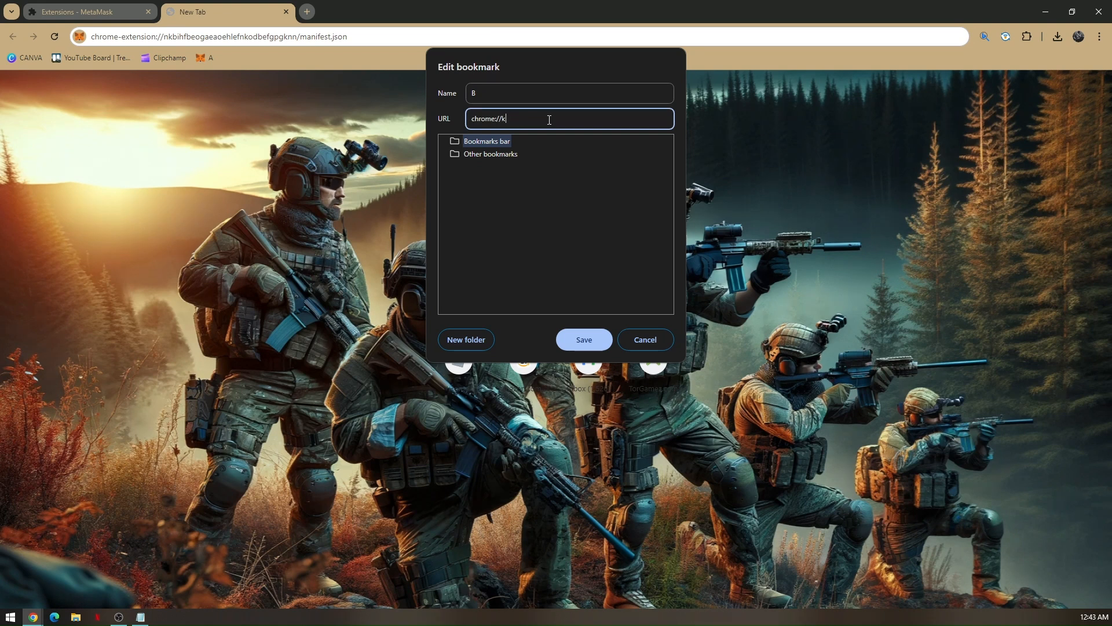
{"action": "type", "text": "ill//"}
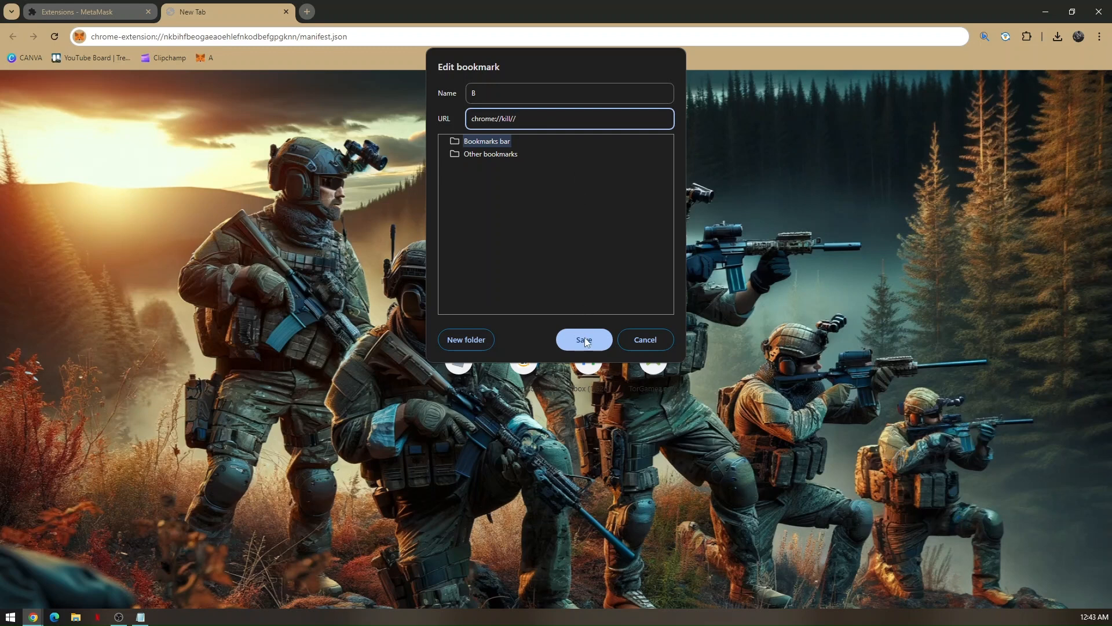
{"action": "left_click", "coordinate": [583, 340]}
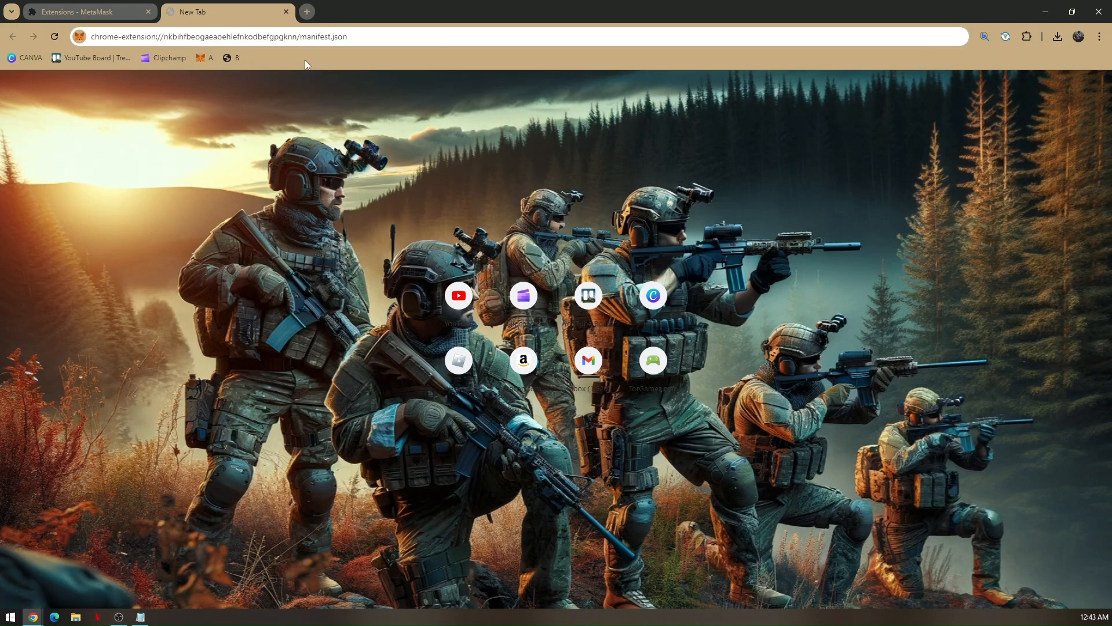
Save bookmark C on the bookmarks bar with the address chrome://hang//
{"action": "right_click", "coordinate": [305, 58]}
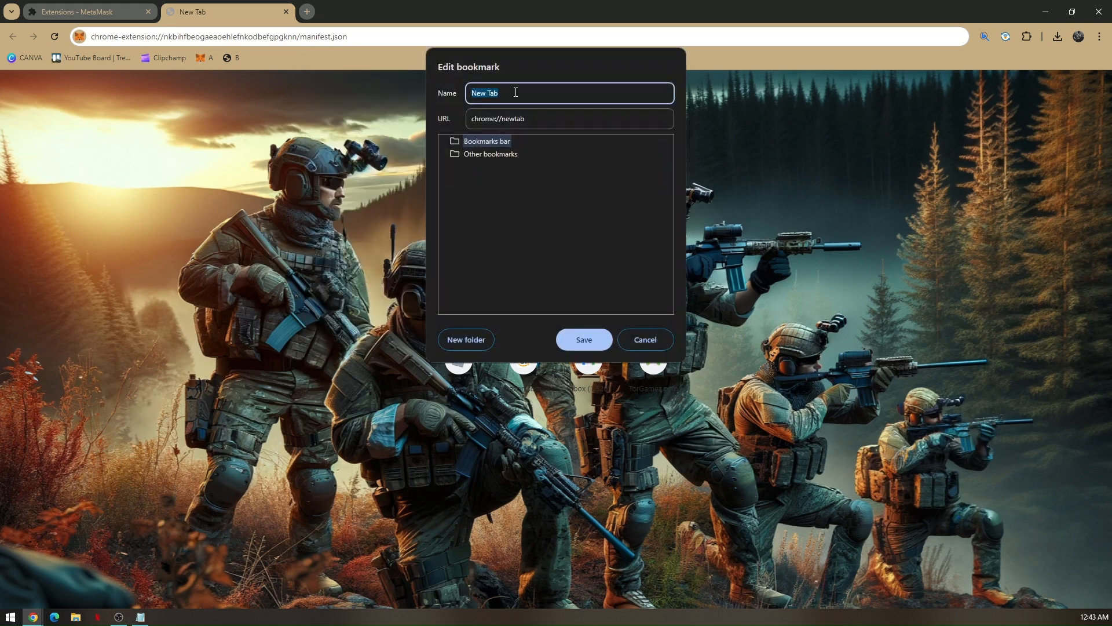
{"action": "type", "text": "C"}
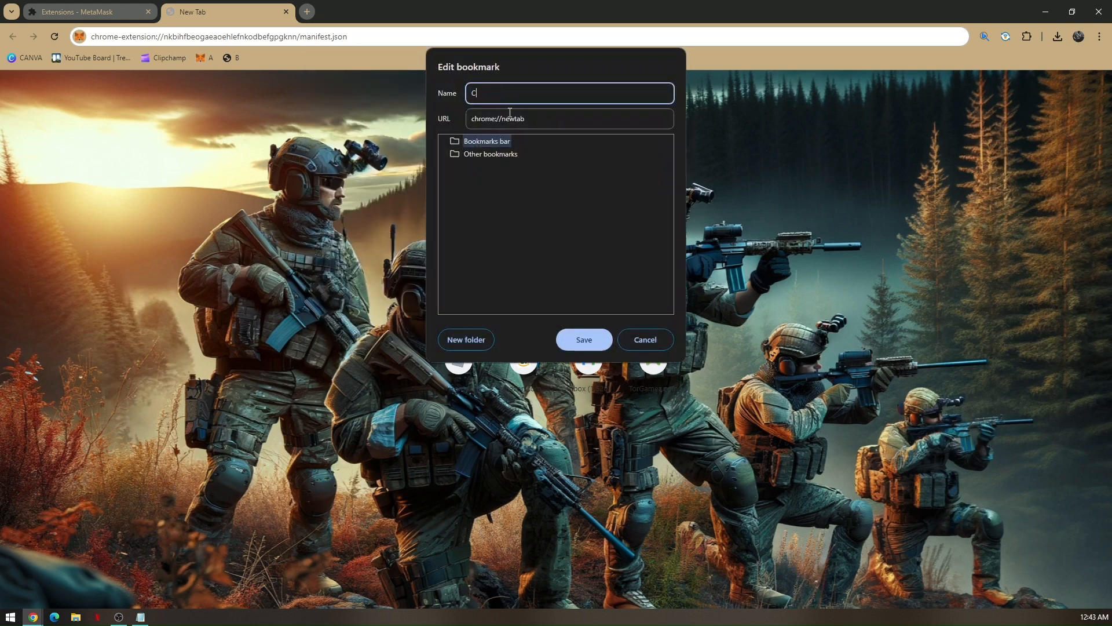
{"action": "left_click", "coordinate": [565, 118]}
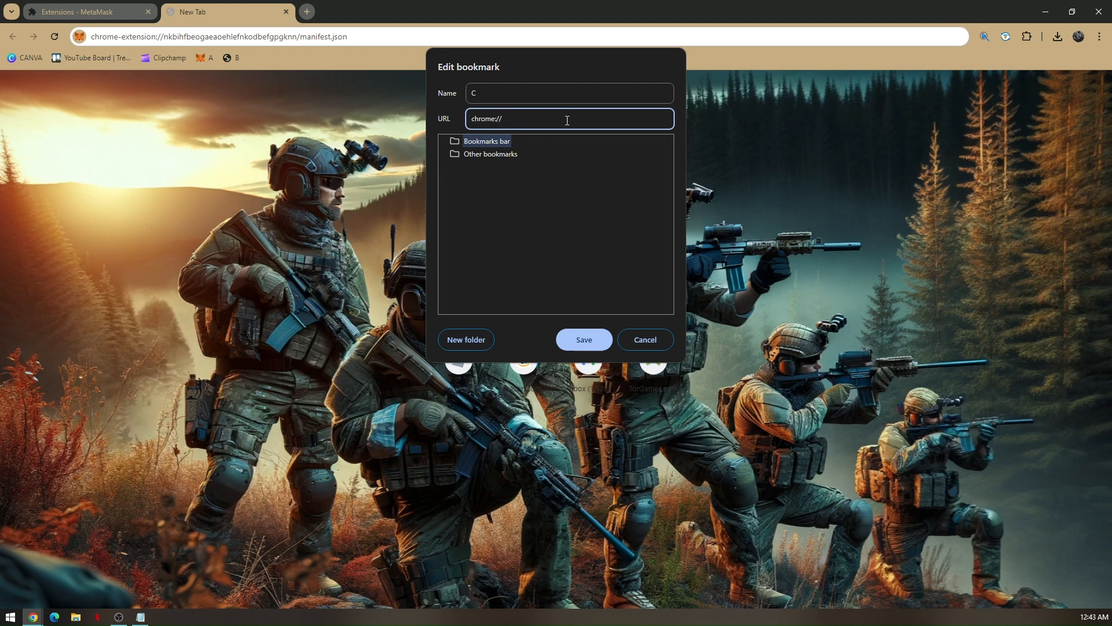
{"action": "type", "text": "ha"}
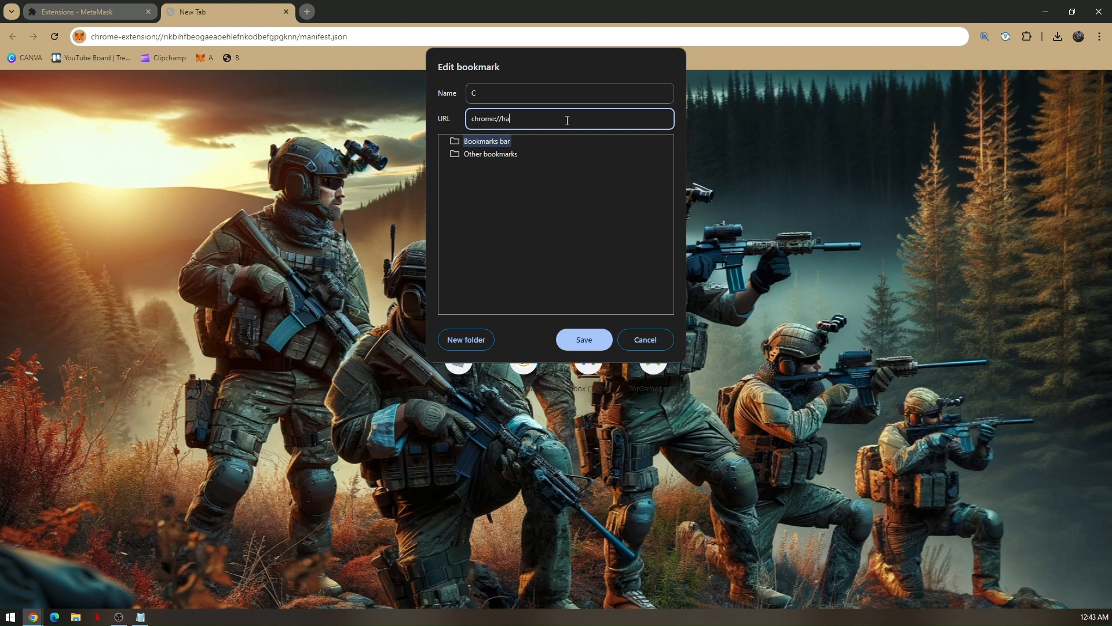
{"action": "type", "text": "ng///"}
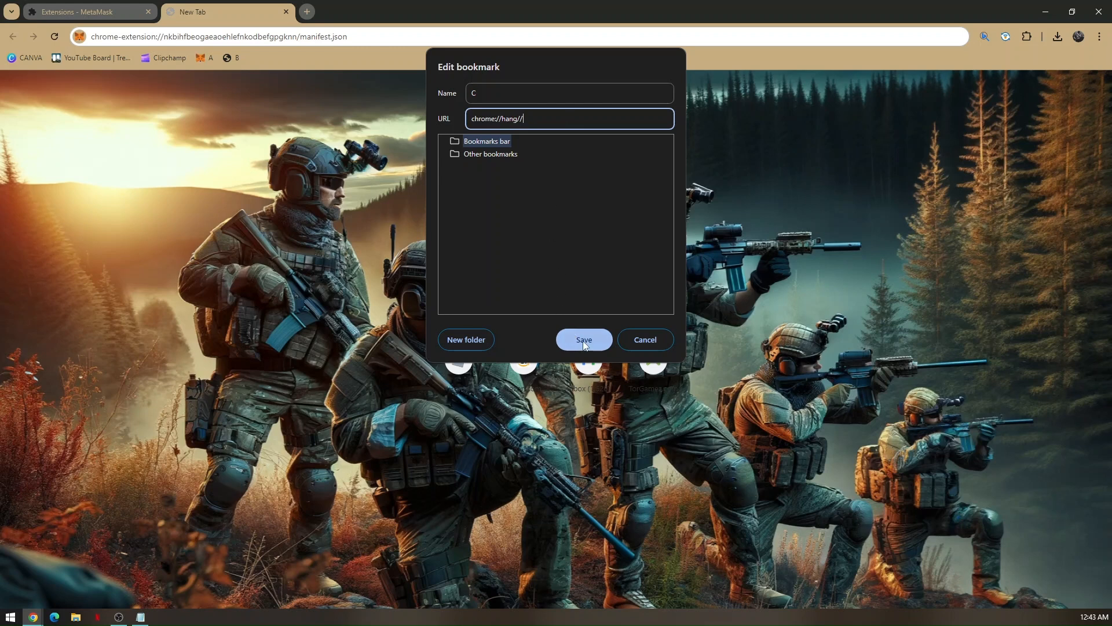
{"action": "left_click", "coordinate": [583, 339]}
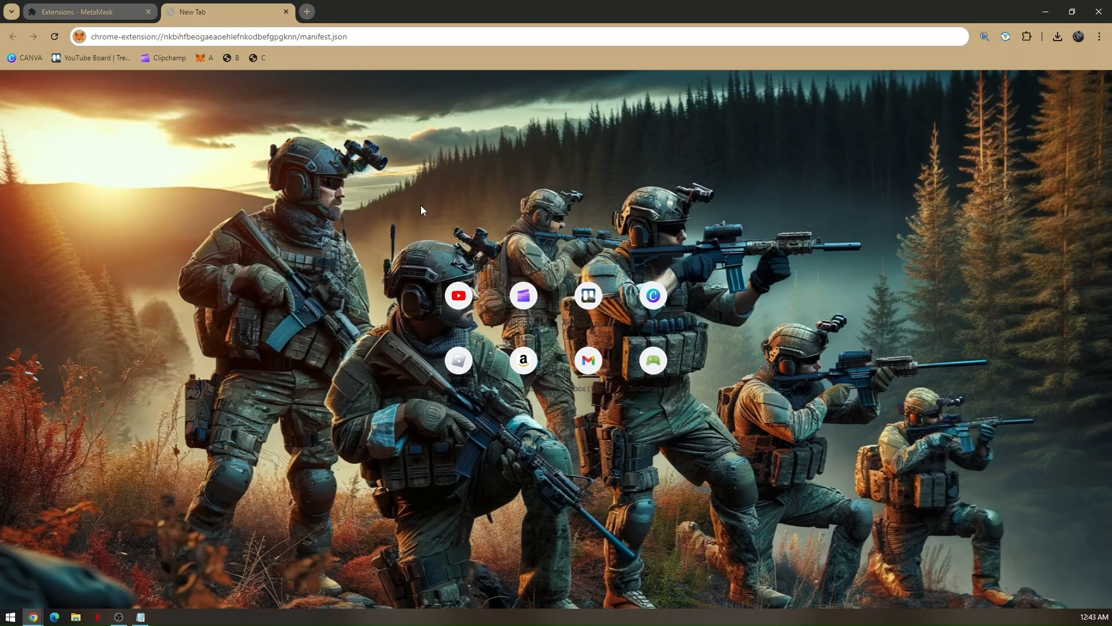
{"action": "mouse_move", "coordinate": [359, 96]}
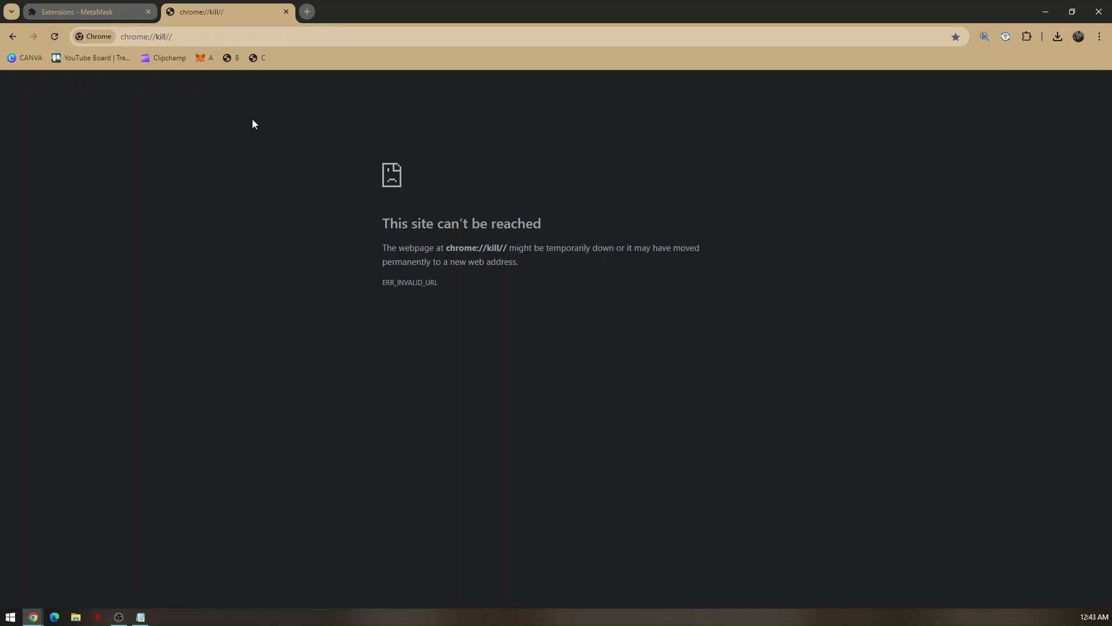
Load chrome://hang// in the second tab and return the first tab to the full extensions list
{"action": "type", "text": "chrome://hang//"}
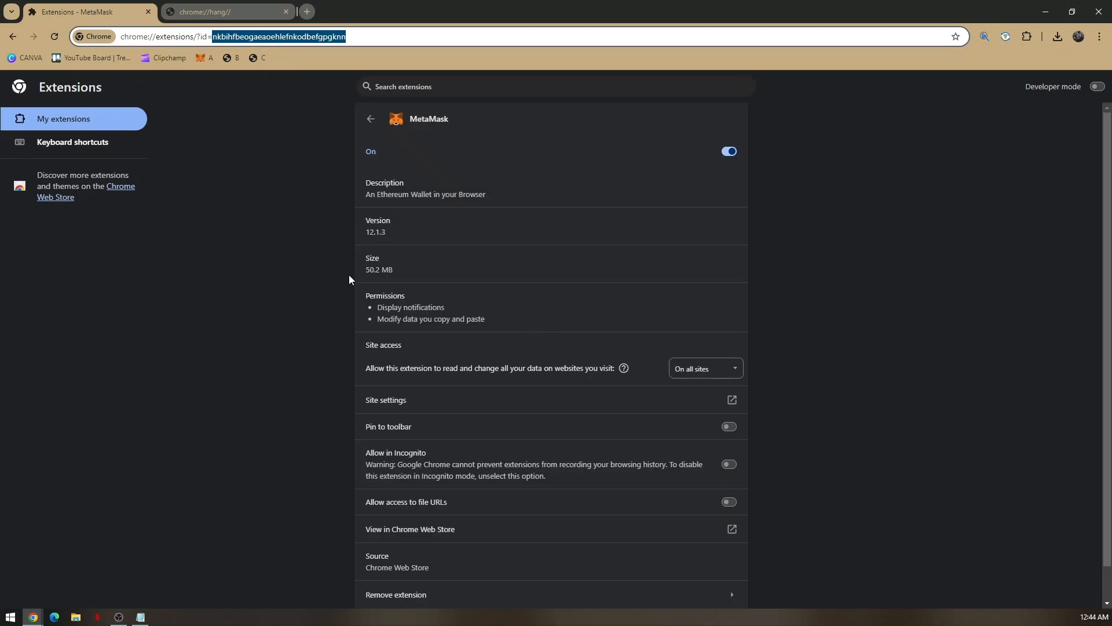
{"action": "left_click", "coordinate": [370, 118]}
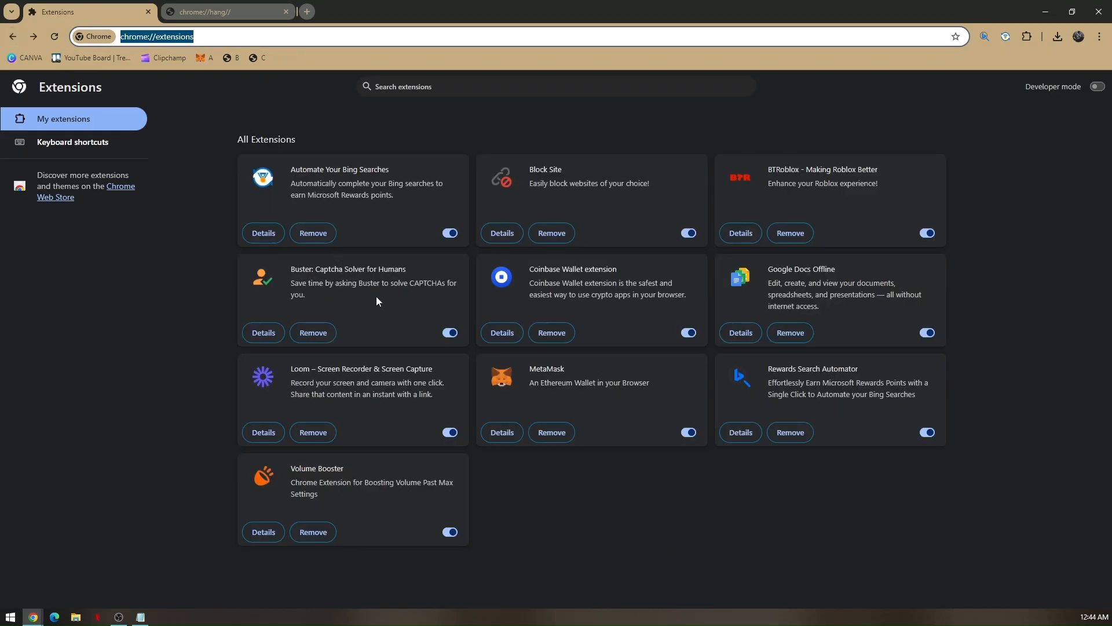